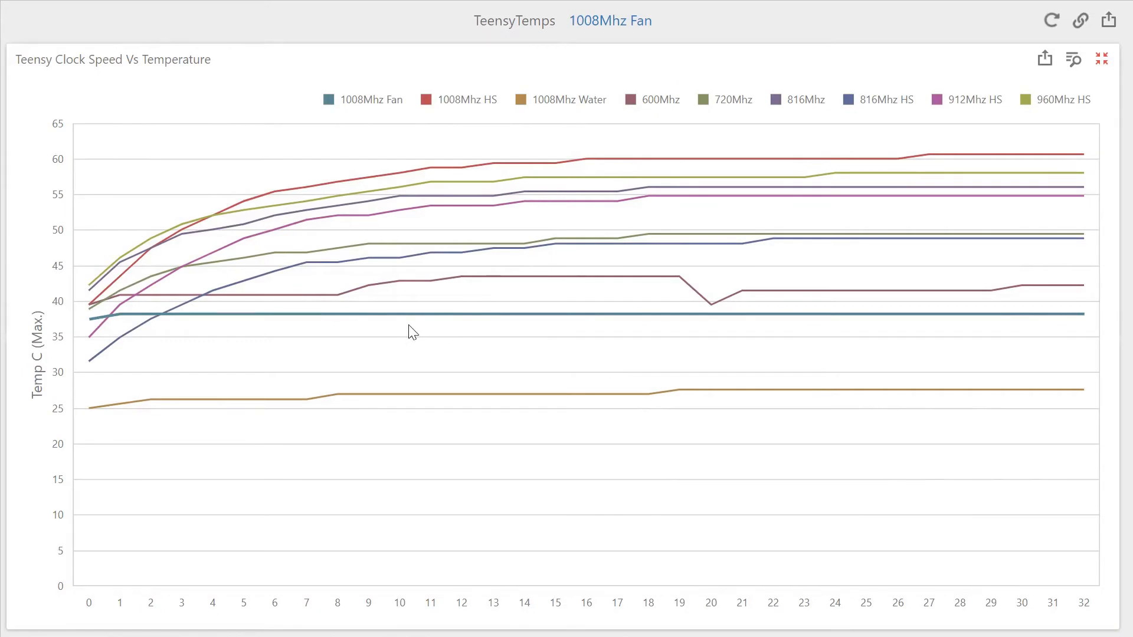
{"action": "mouse_move", "coordinate": [531, 321]}
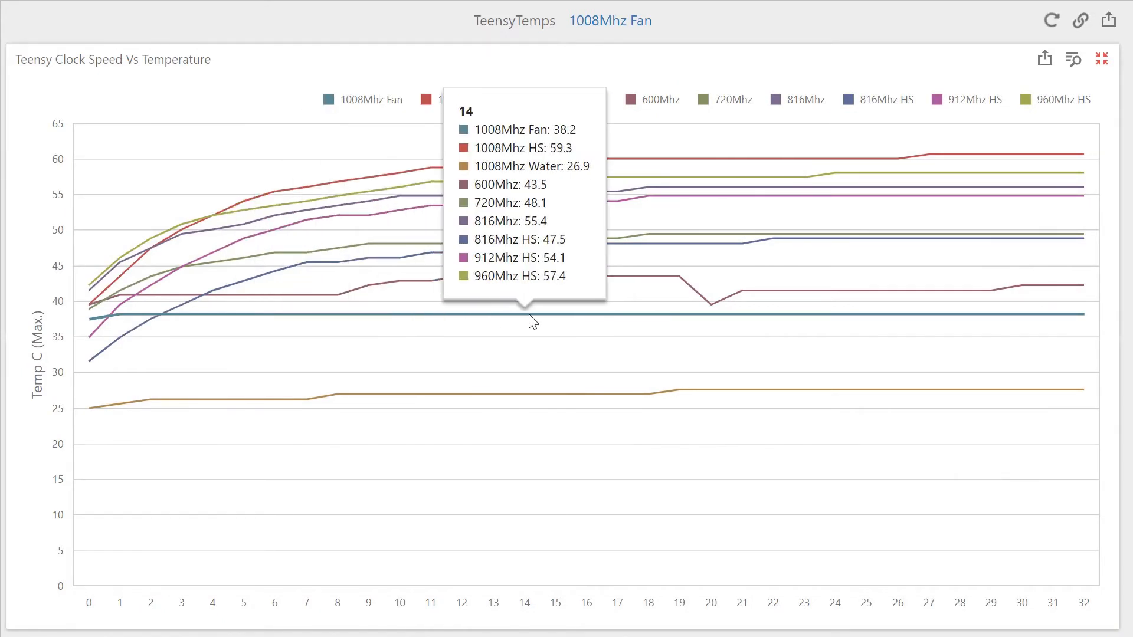
{"action": "mouse_move", "coordinate": [943, 329]}
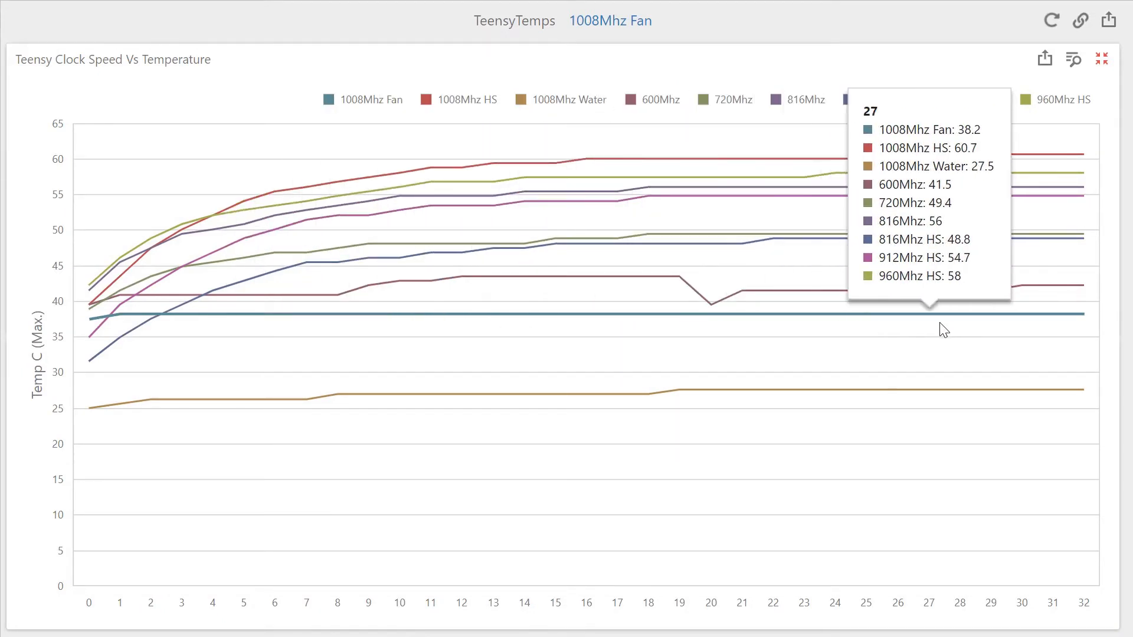
{"action": "mouse_move", "coordinate": [375, 353]}
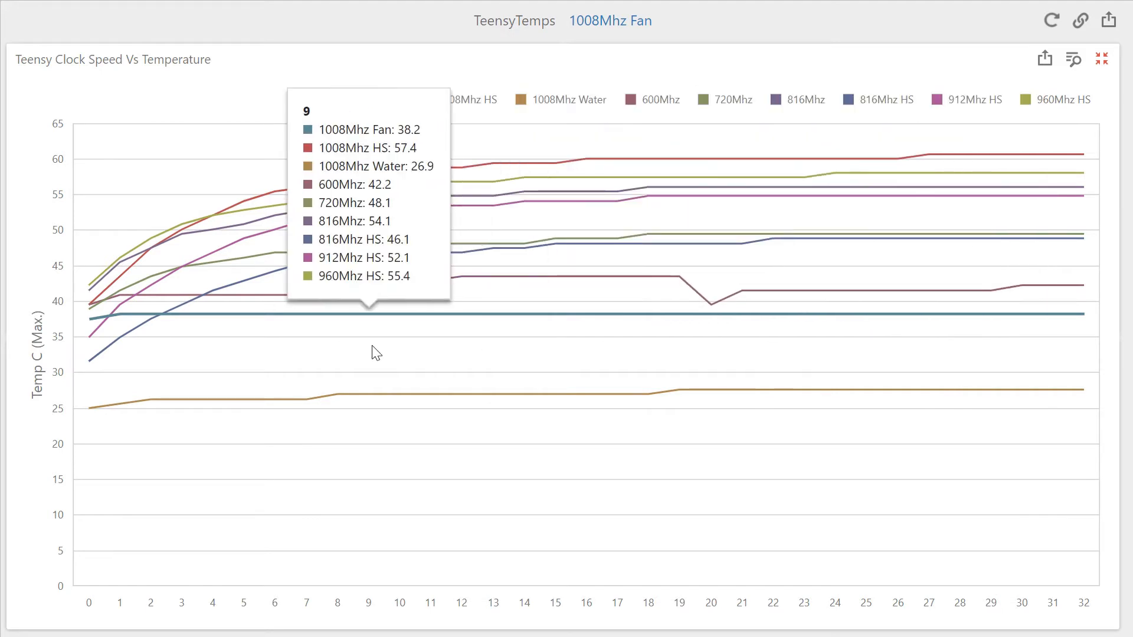
{"action": "mouse_move", "coordinate": [99, 414]}
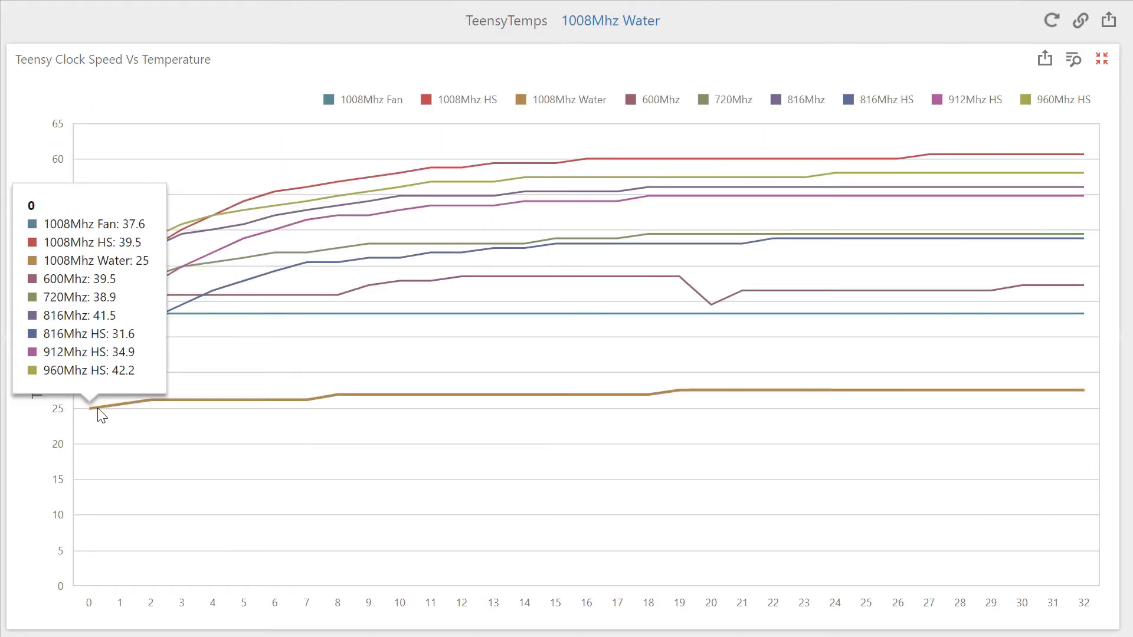
{"action": "mouse_move", "coordinate": [128, 411]}
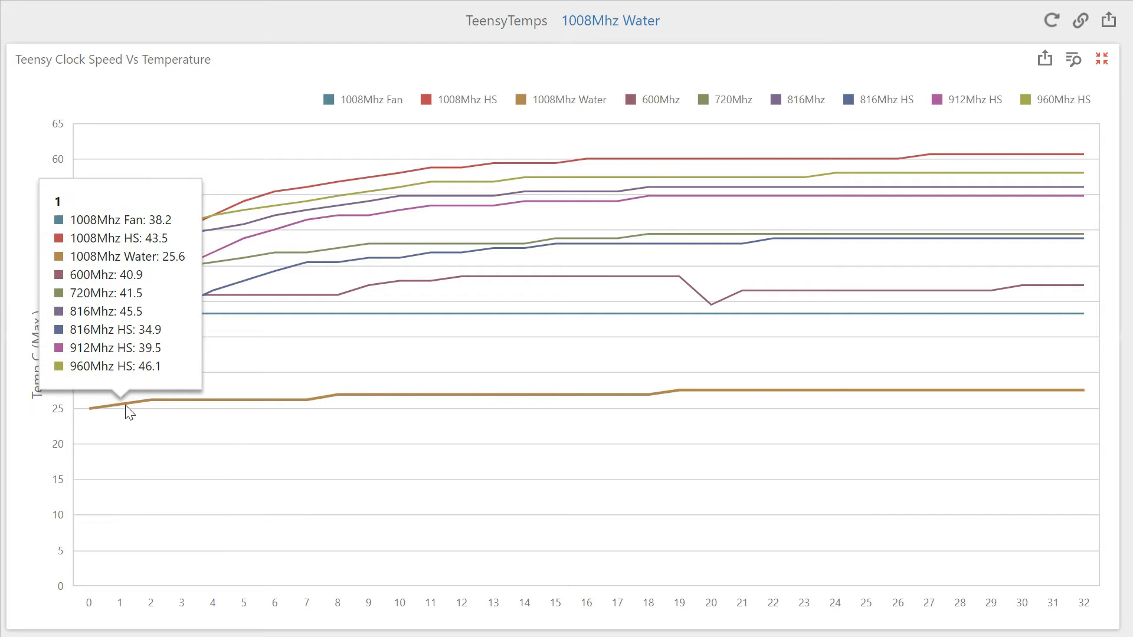
{"action": "mouse_move", "coordinate": [403, 409]}
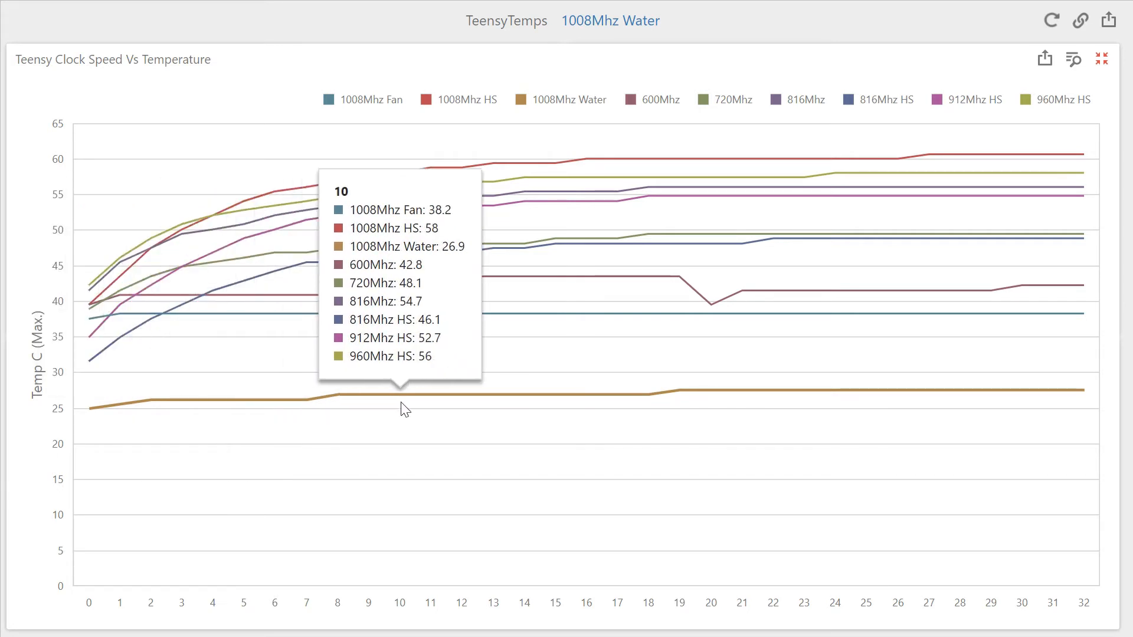
{"action": "mouse_move", "coordinate": [772, 405]}
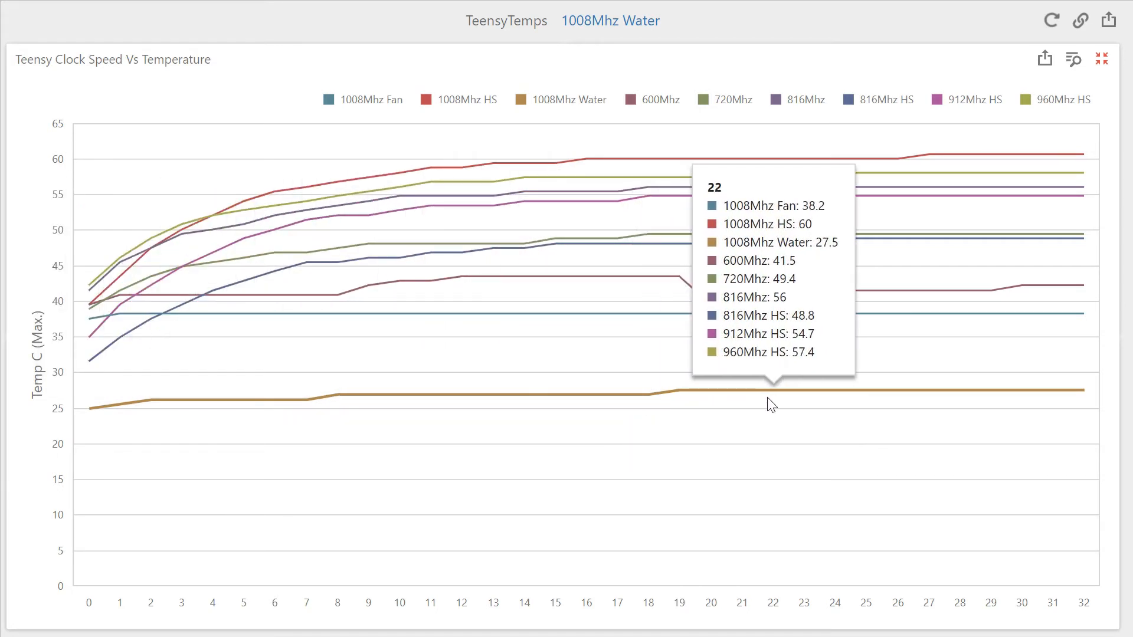
{"action": "mouse_move", "coordinate": [1075, 380]}
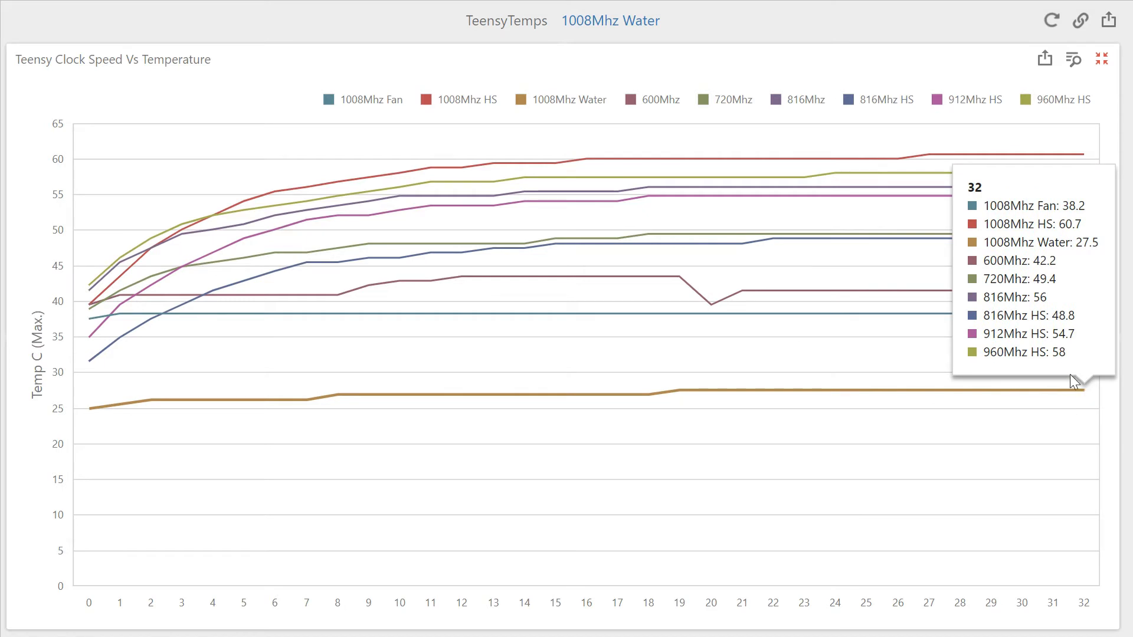
{"action": "mouse_move", "coordinate": [1026, 158]}
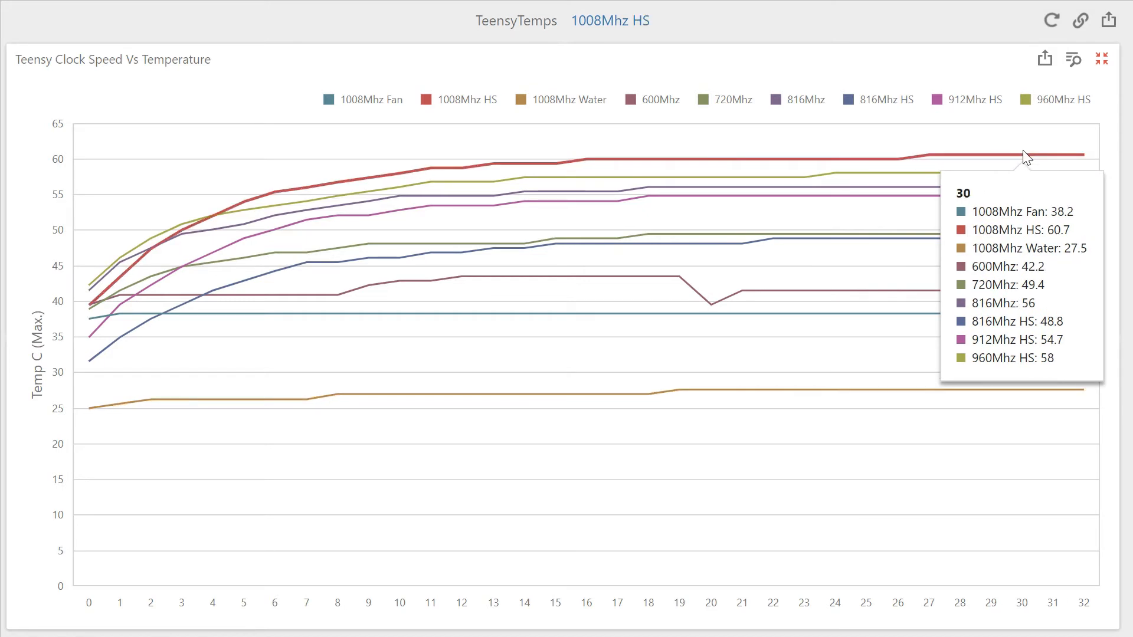
{"action": "mouse_move", "coordinate": [780, 158]}
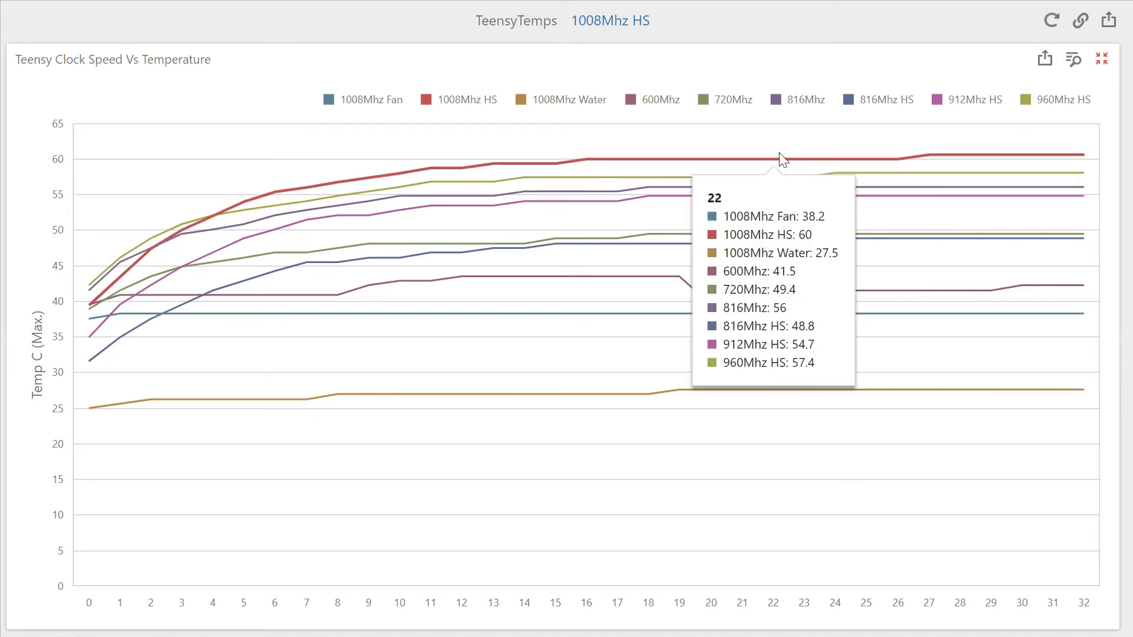
{"action": "mouse_move", "coordinate": [654, 167]}
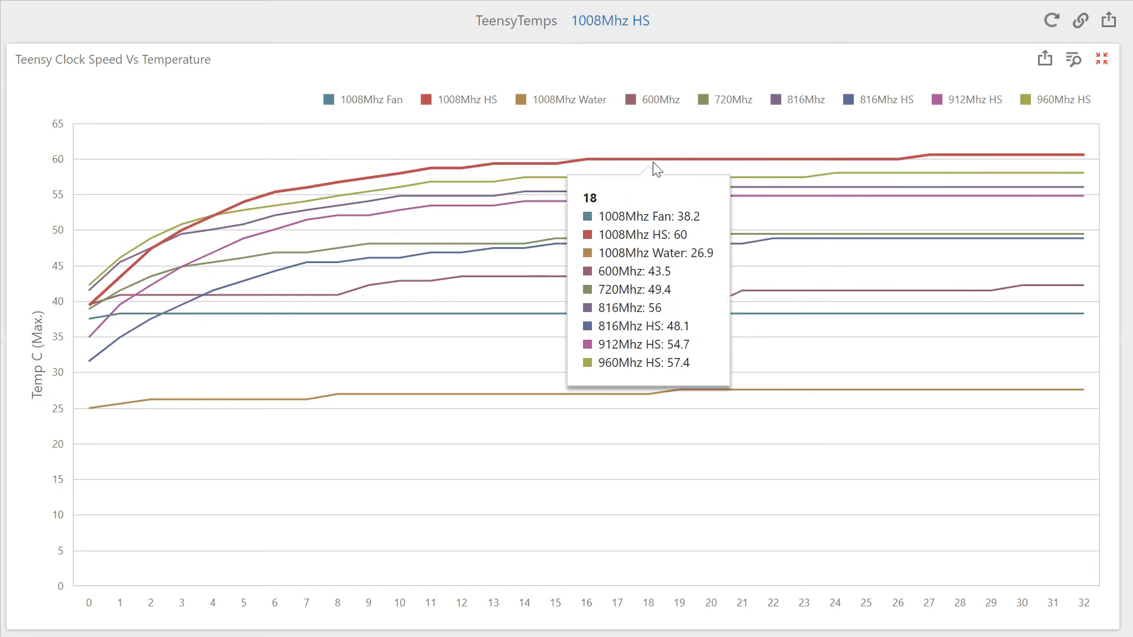
{"action": "mouse_move", "coordinate": [975, 160]}
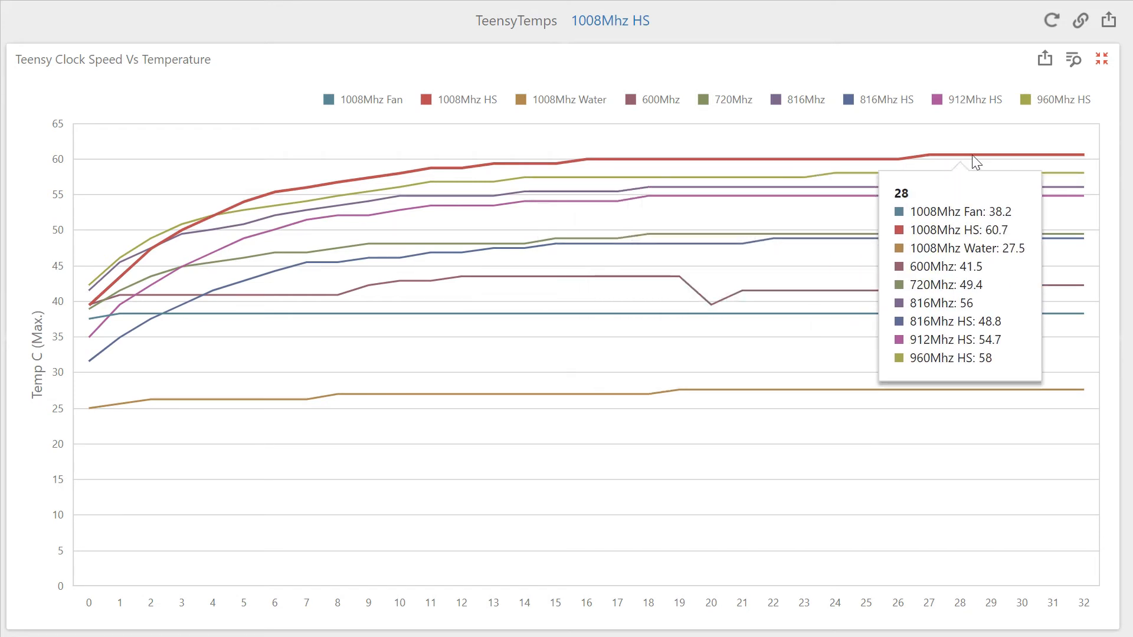